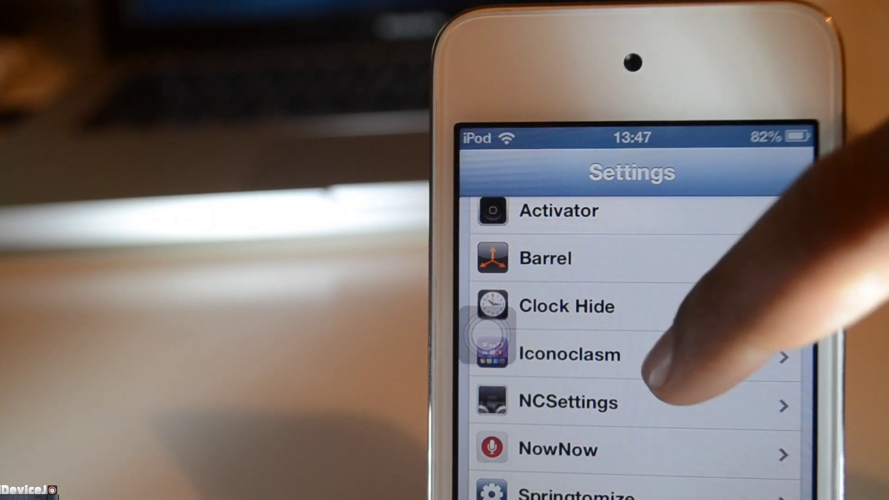
Step: Open Iconoclasm's preference pane from the Settings tweaks list
click(571, 354)
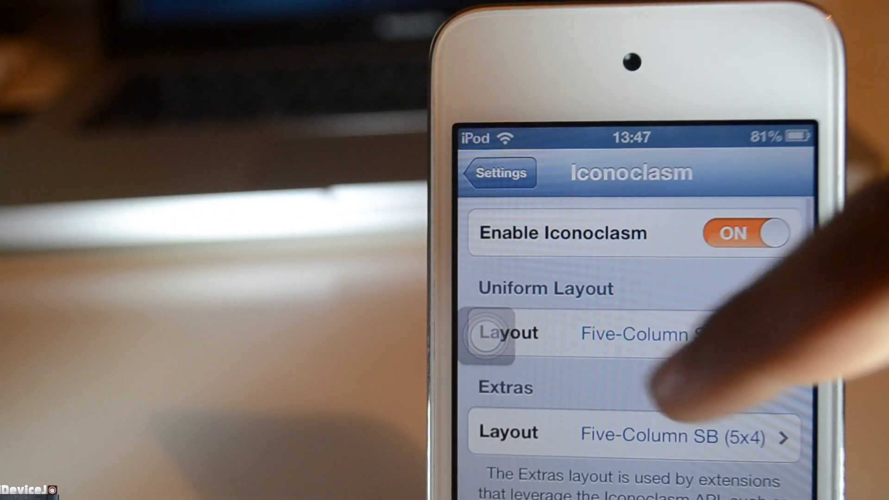